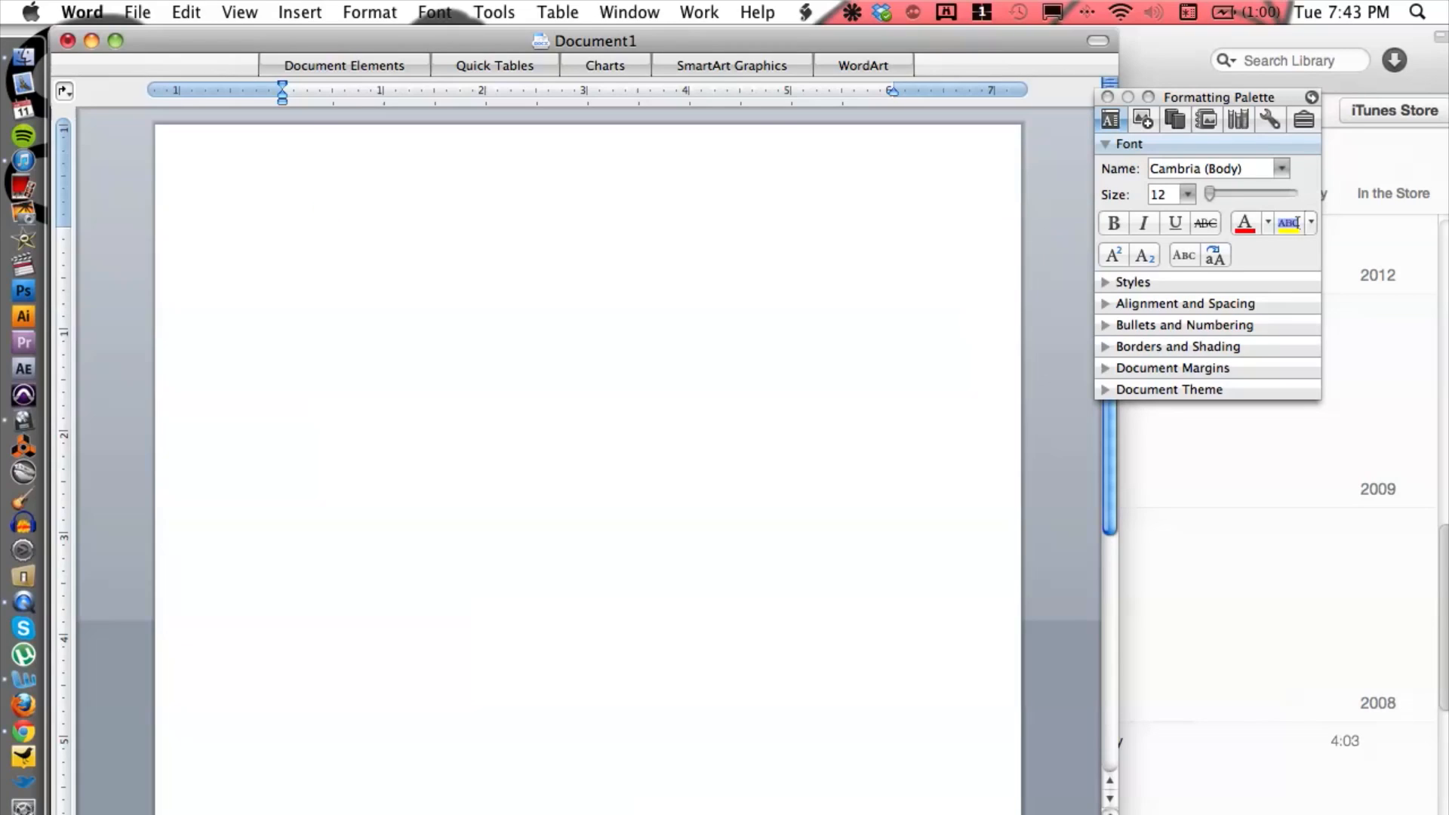
Paste the Flash audio player HTML embed code into the blank document
{"action": "left_click", "coordinate": [282, 237]}
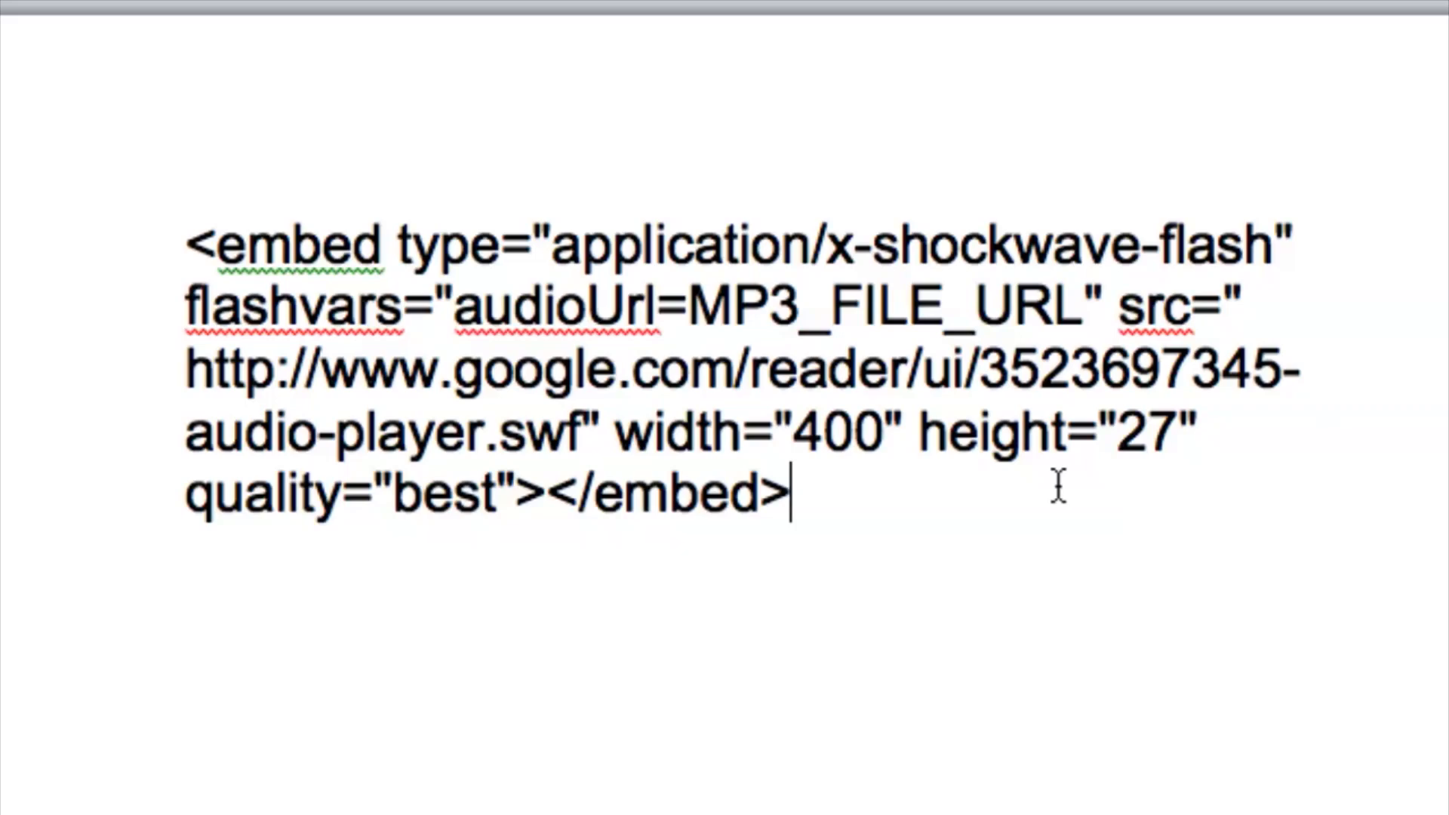
{"action": "mouse_move", "coordinate": [1026, 492]}
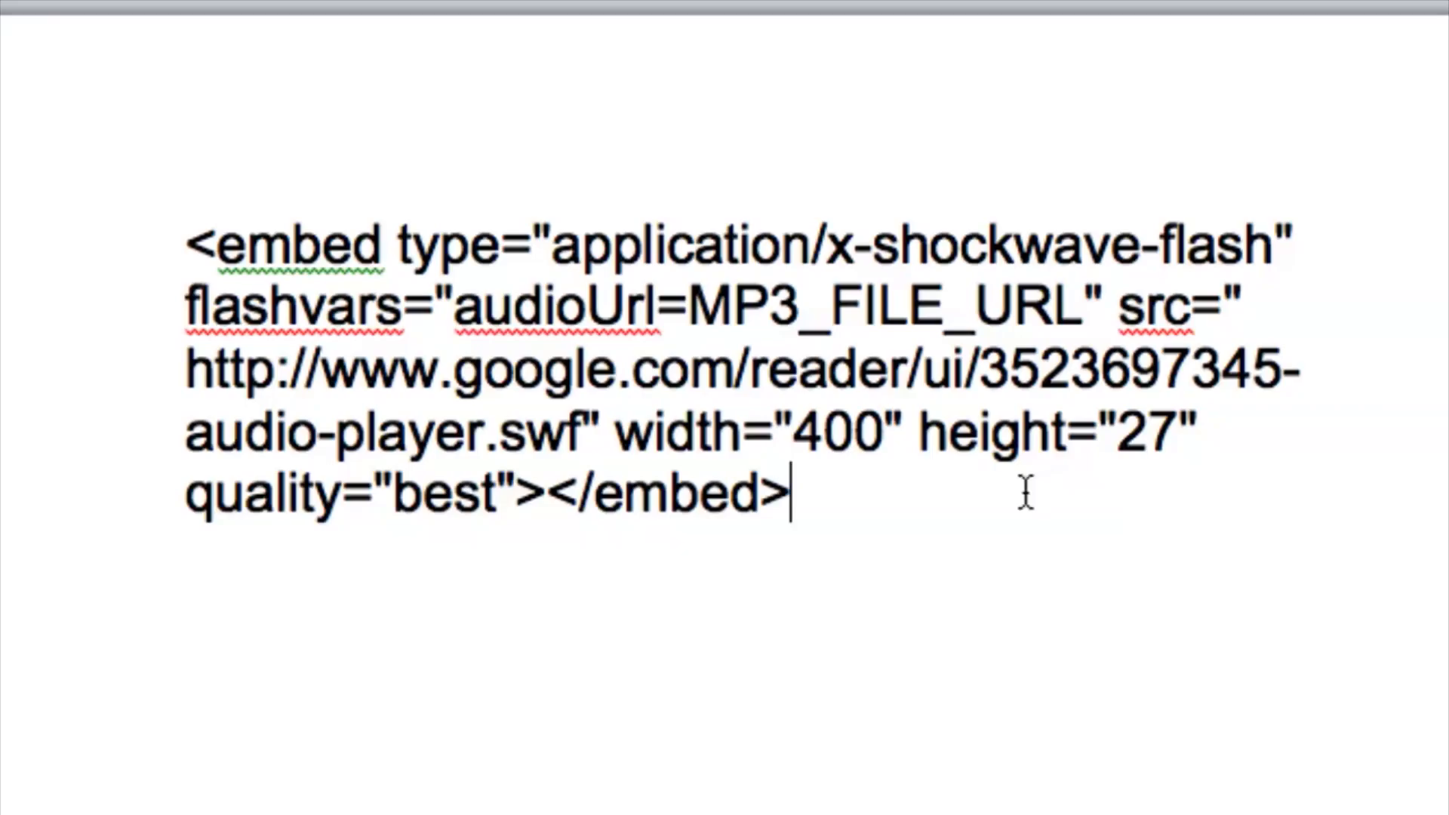
{"action": "mouse_move", "coordinate": [919, 483]}
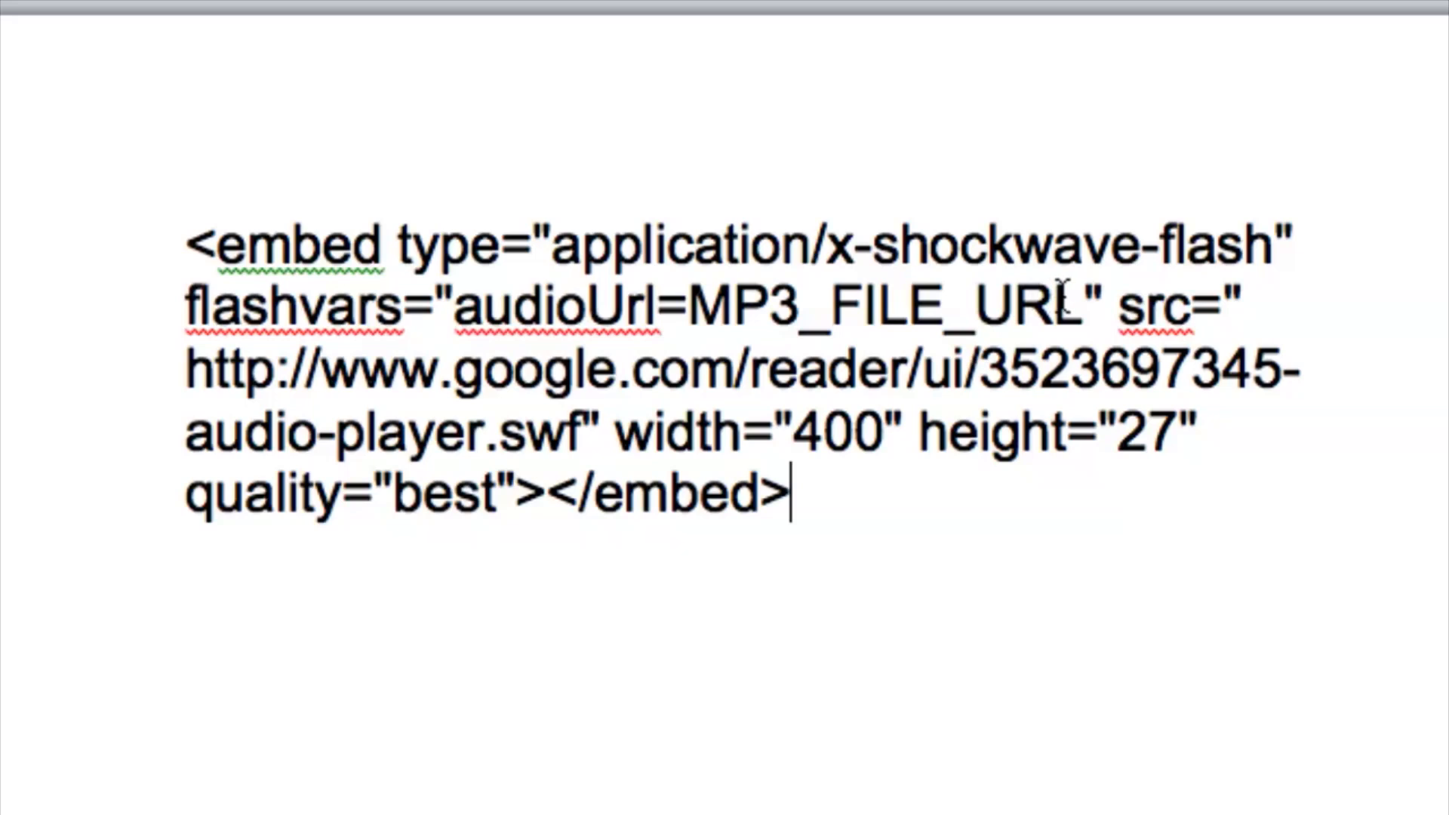
{"action": "double_click", "coordinate": [952, 304]}
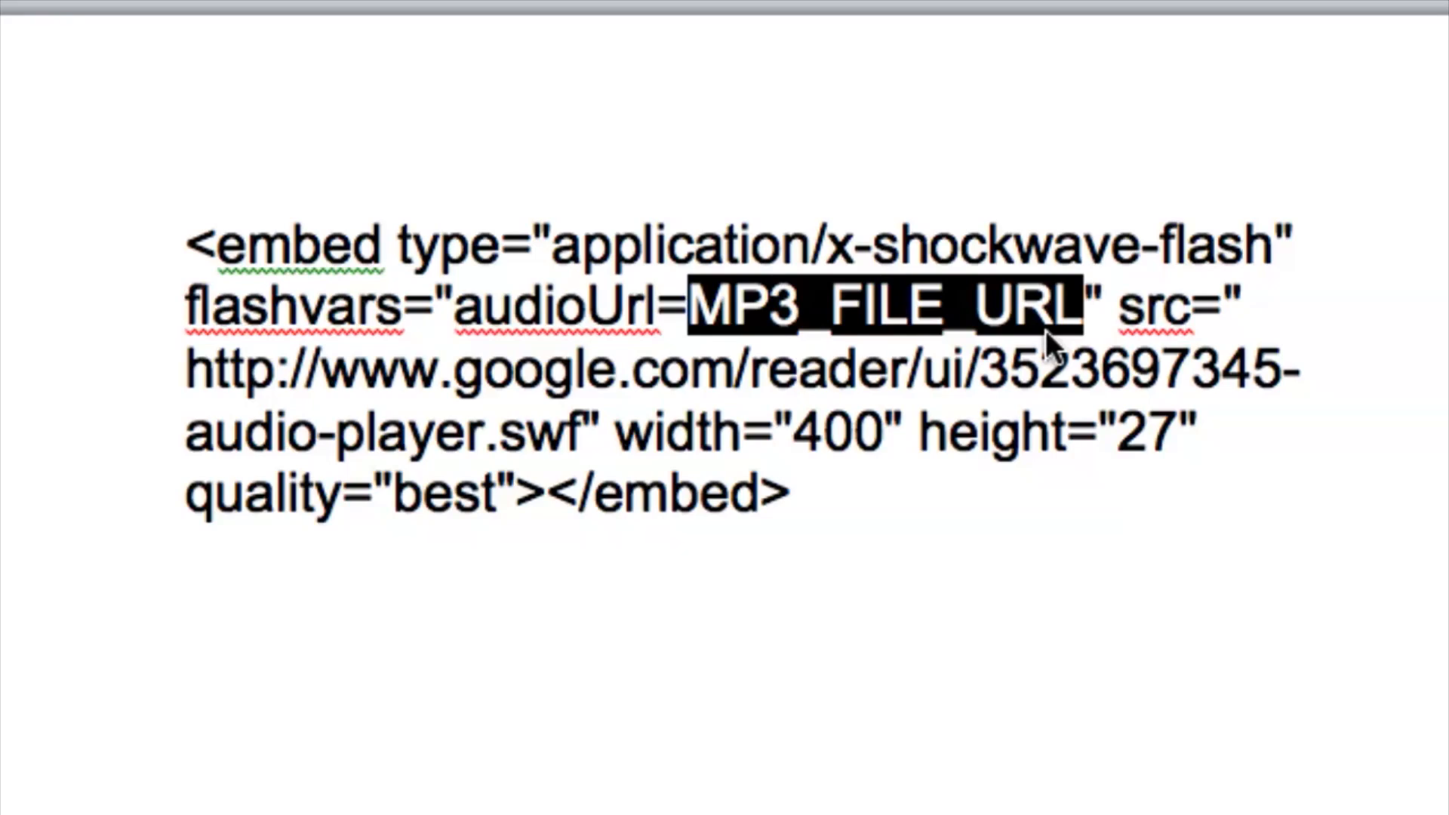
{"action": "mouse_move", "coordinate": [883, 318]}
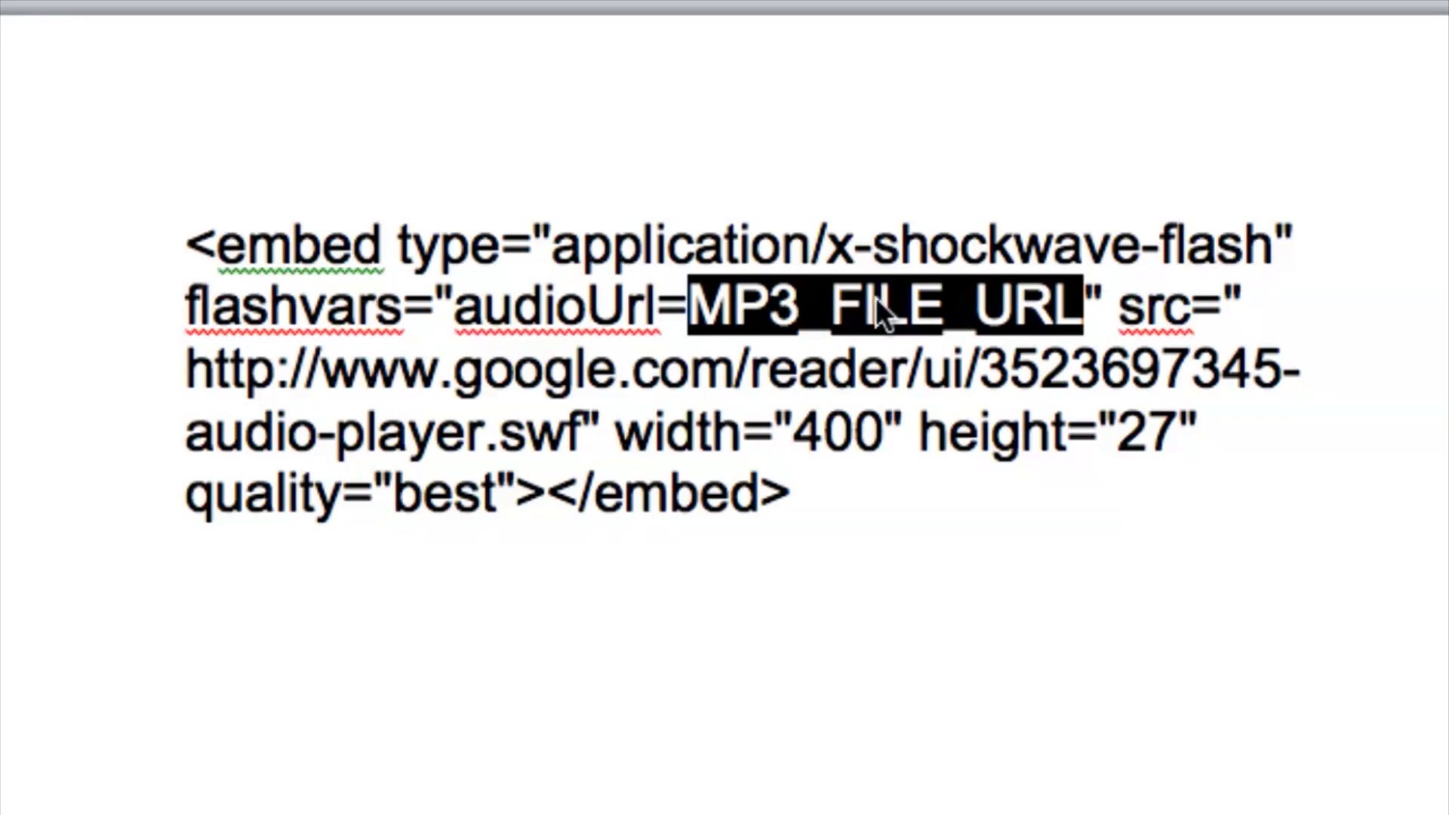